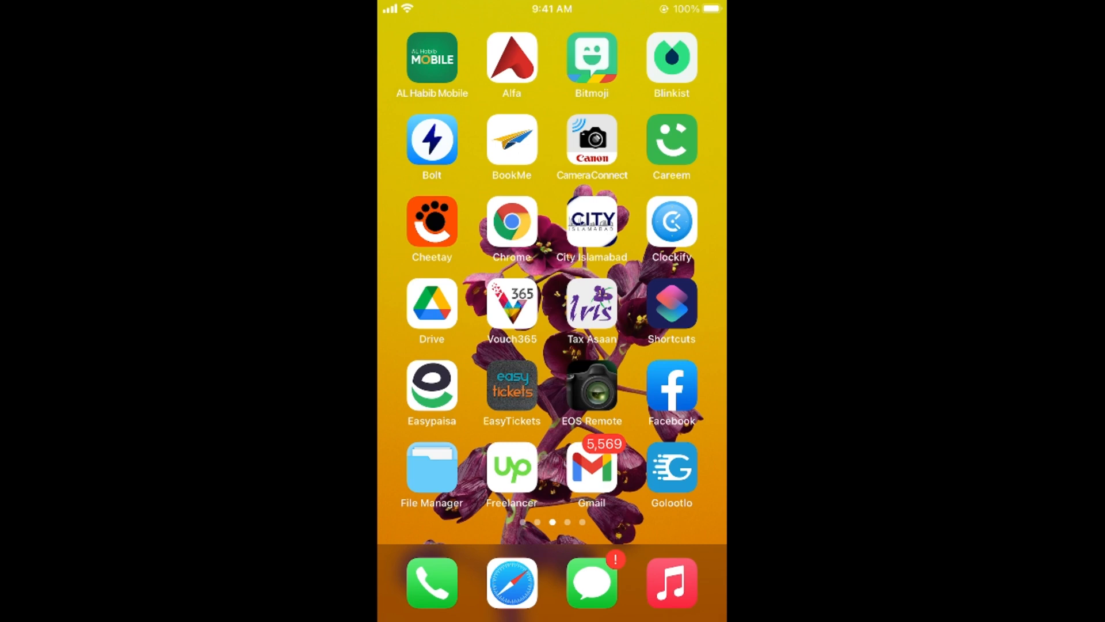
Launch Chrome from search and load processingbrains.com in the address bar
type("chr")
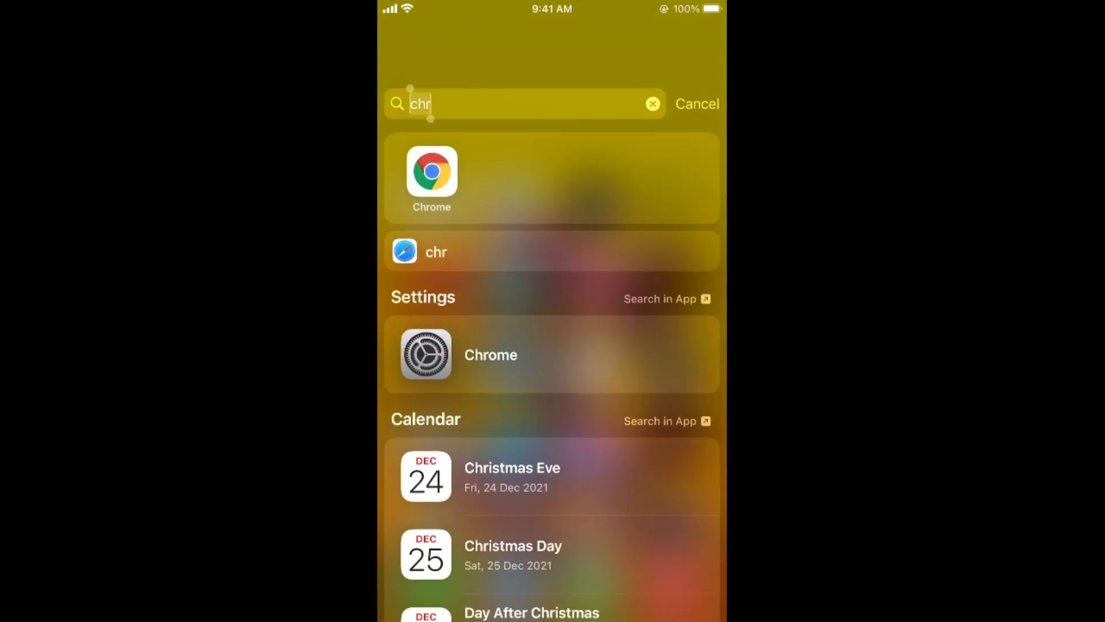
left_click(432, 173)
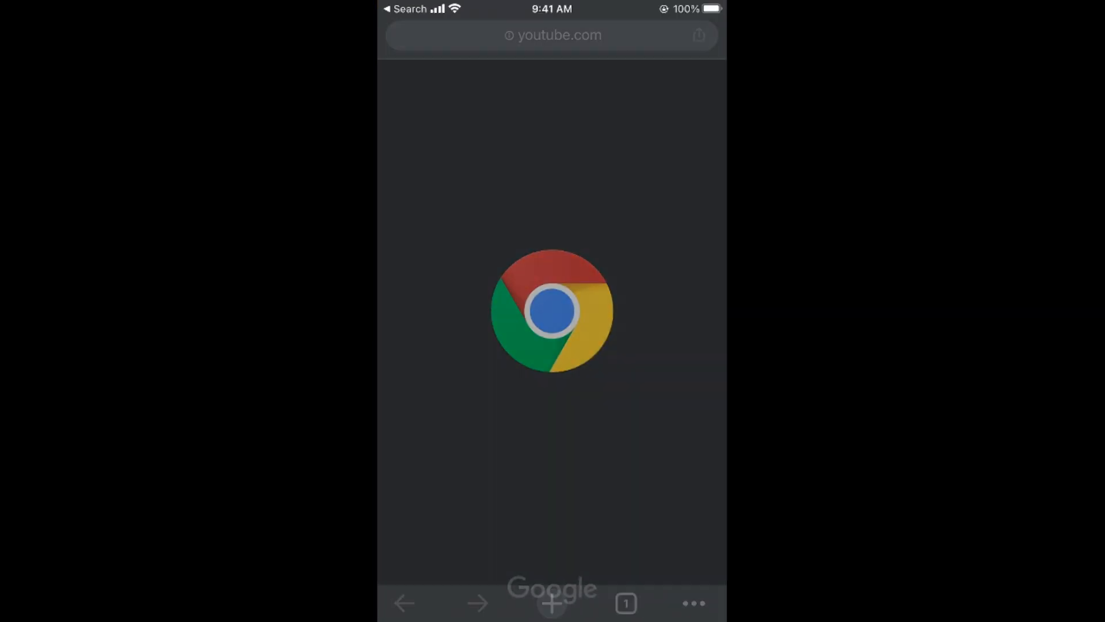
left_click(552, 35)
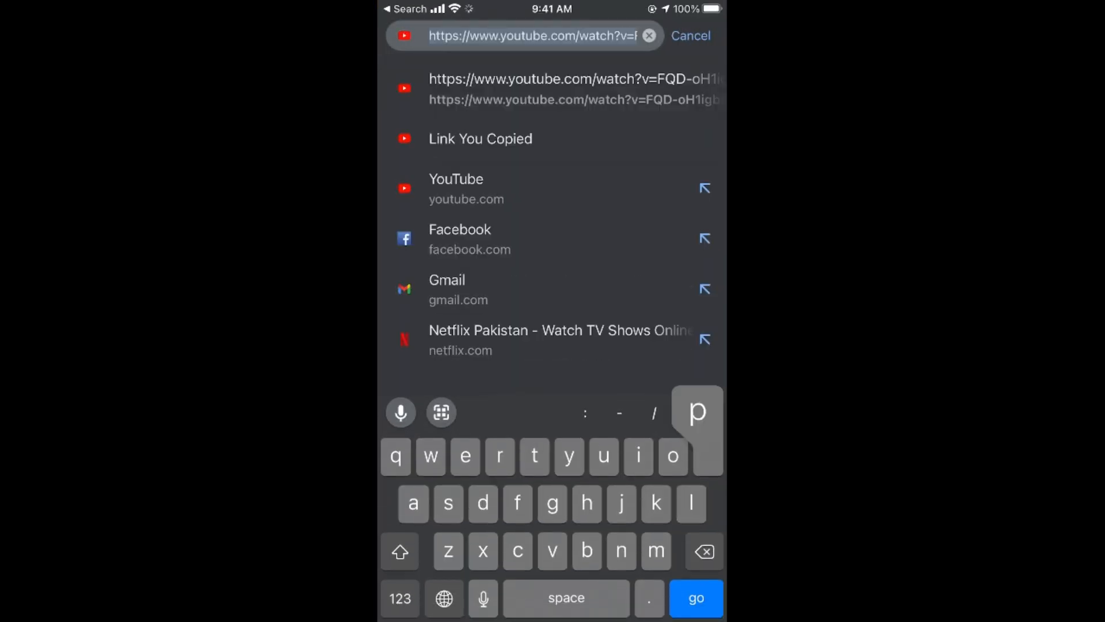
type("processingbrains.com")
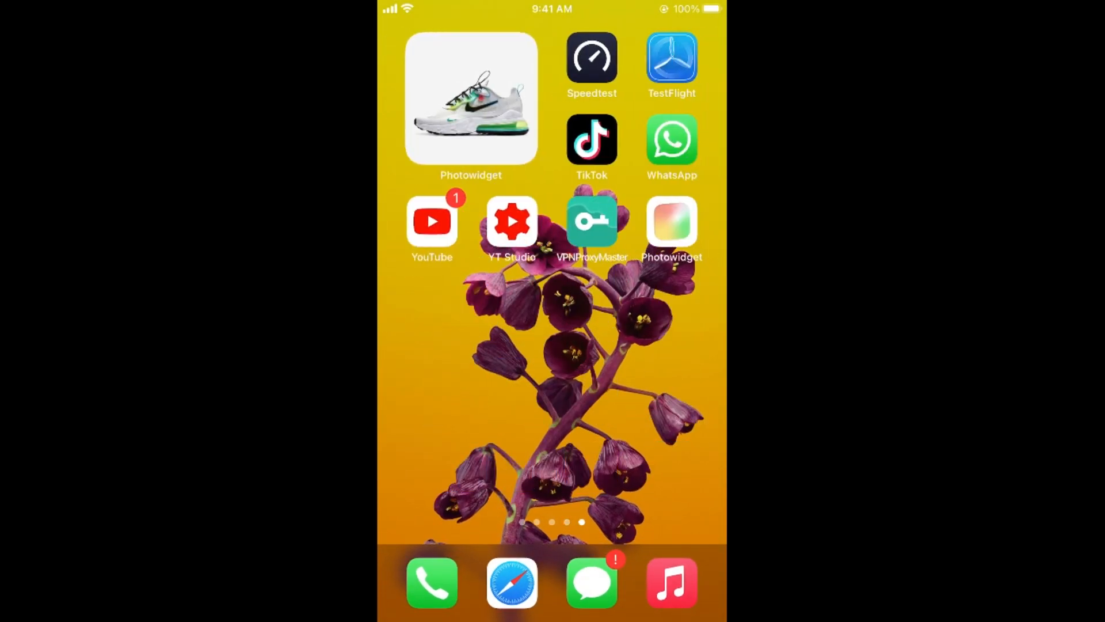
In YT Studio's Videos list, bring up the edit screen for 'How to Add q&a on TikTok'
left_click(512, 221)
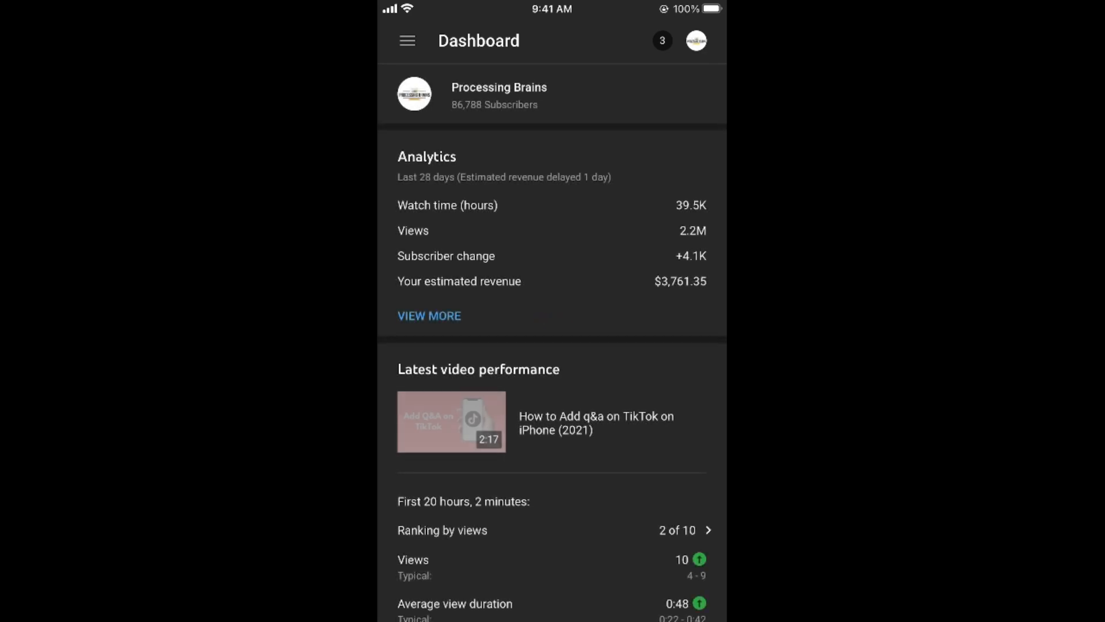
scroll("down", 3)
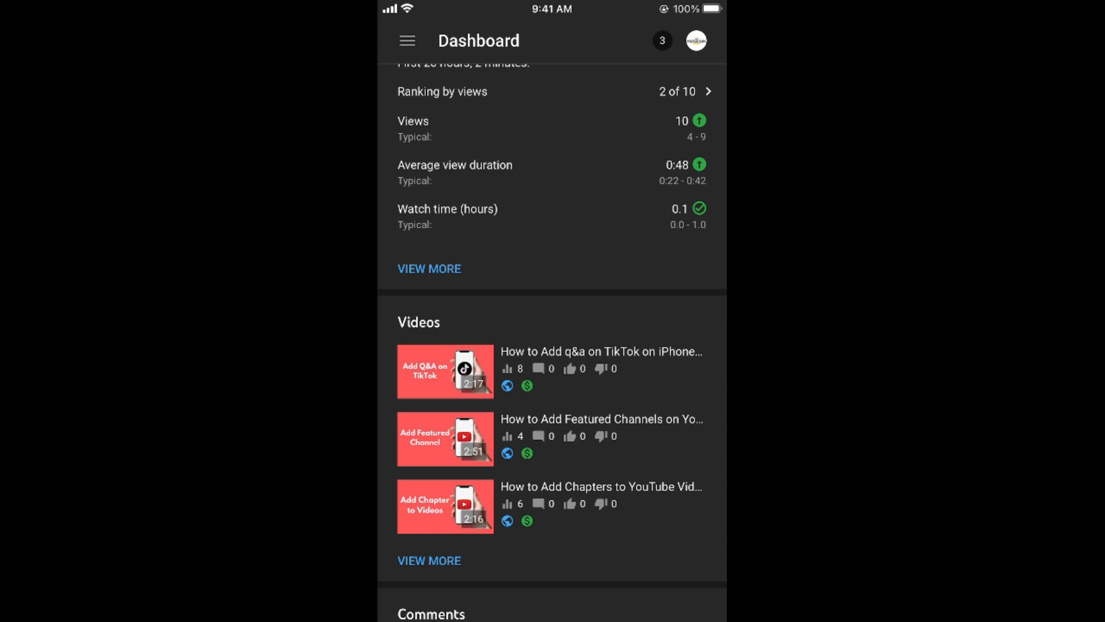
left_click(445, 371)
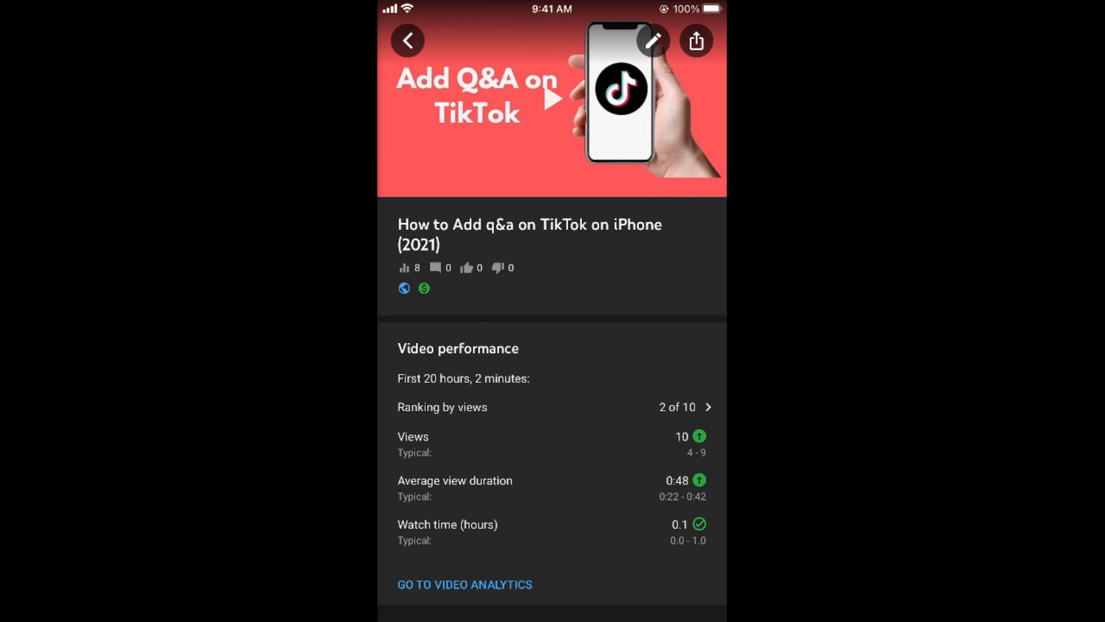
left_click(650, 41)
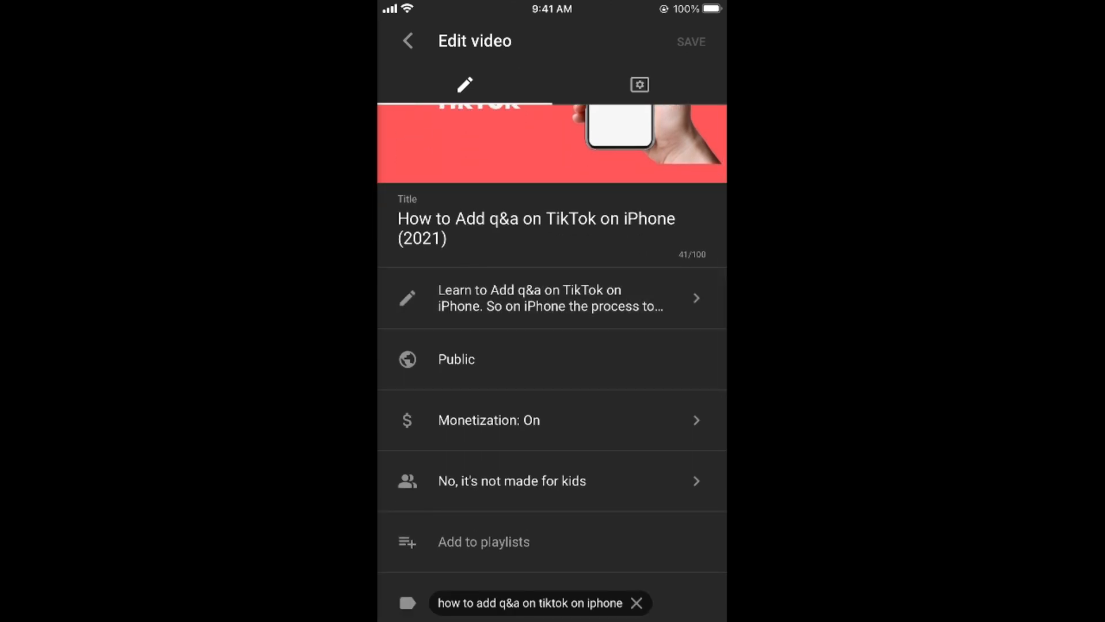
left_click(552, 297)
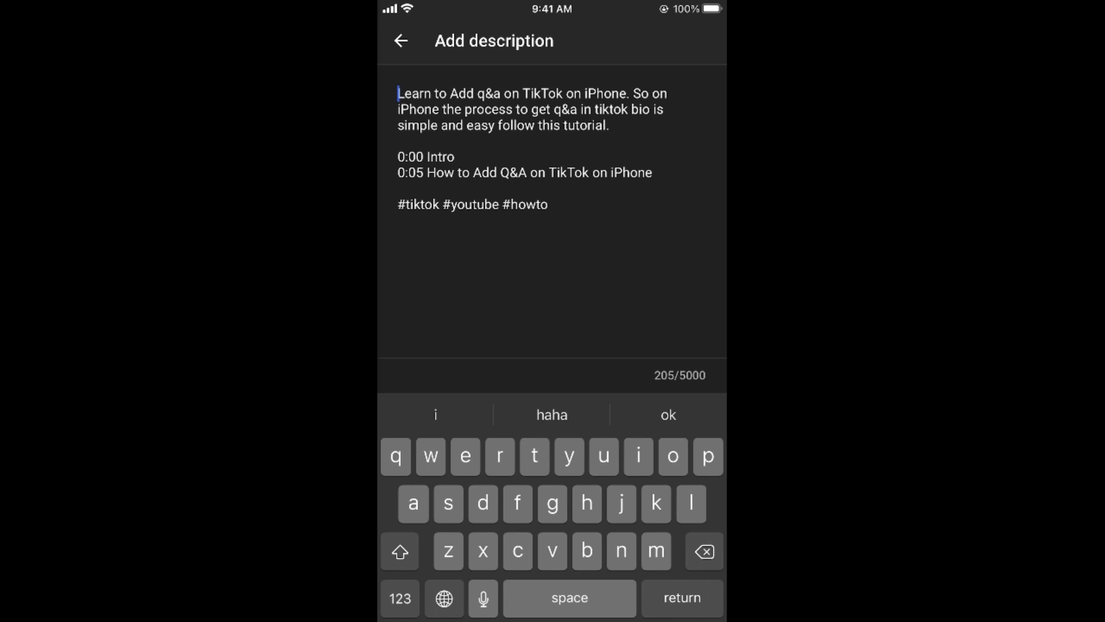
left_click(550, 205)
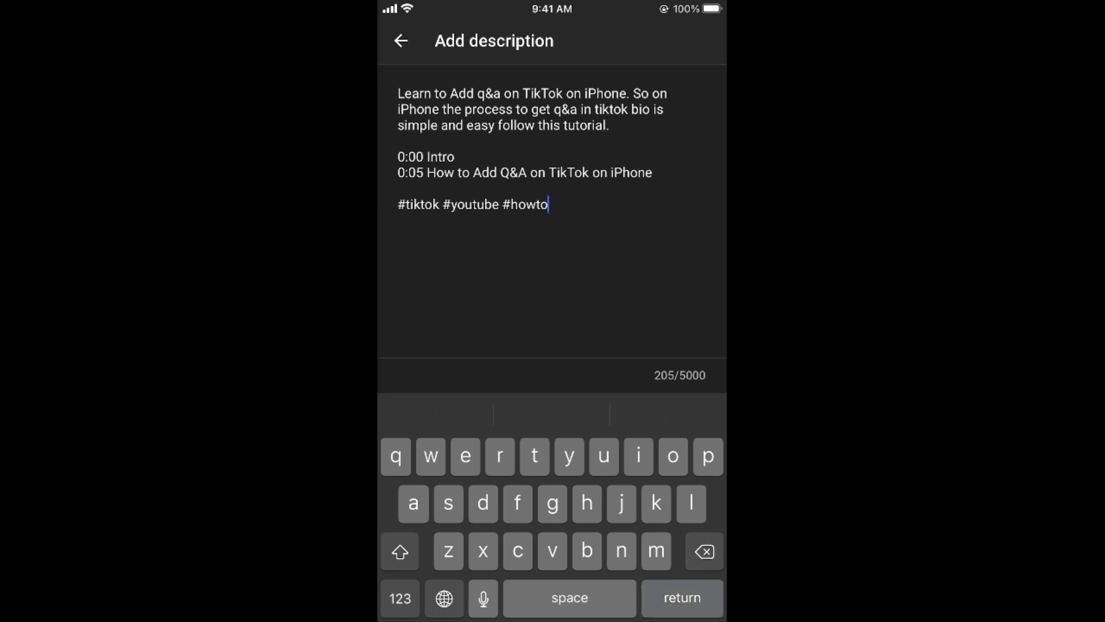
key("return")
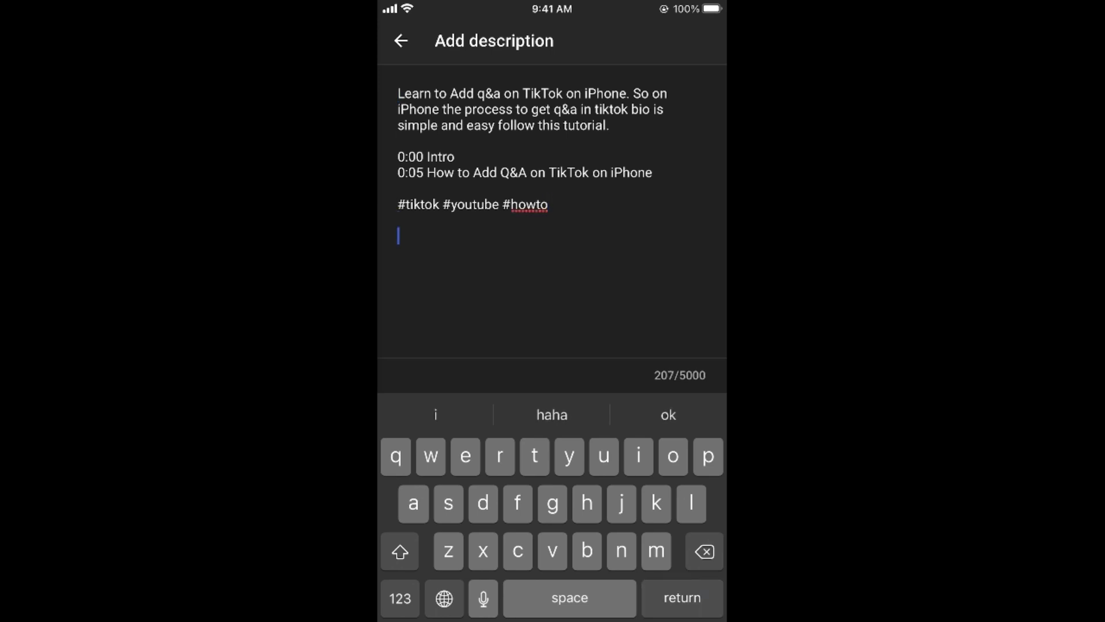
type("My")
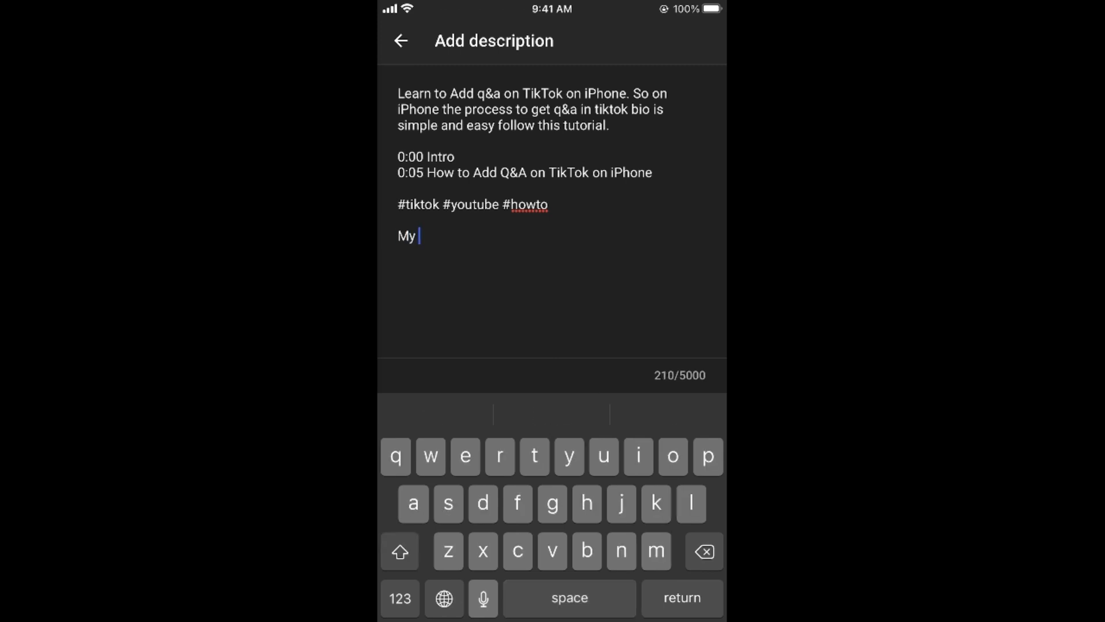
type("Blog :")
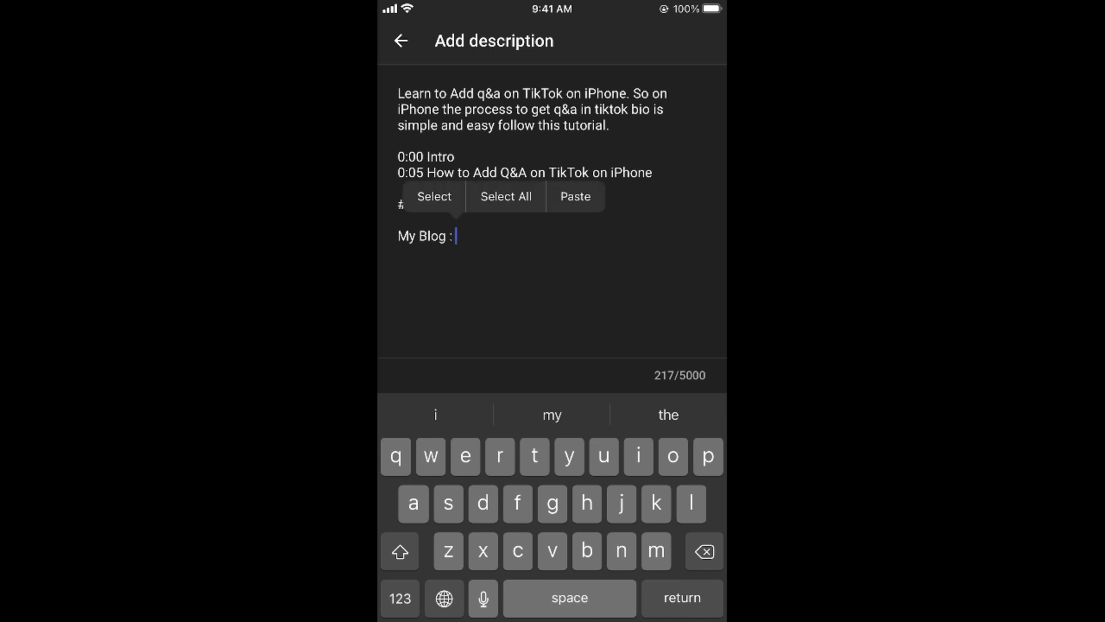
left_click(575, 196)
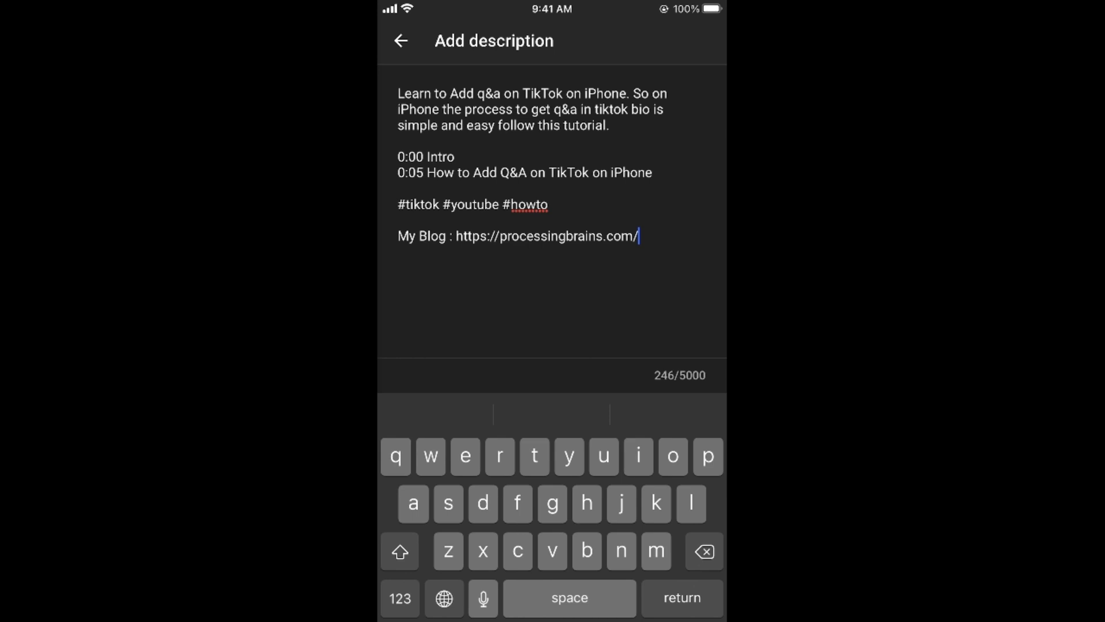
left_click(400, 40)
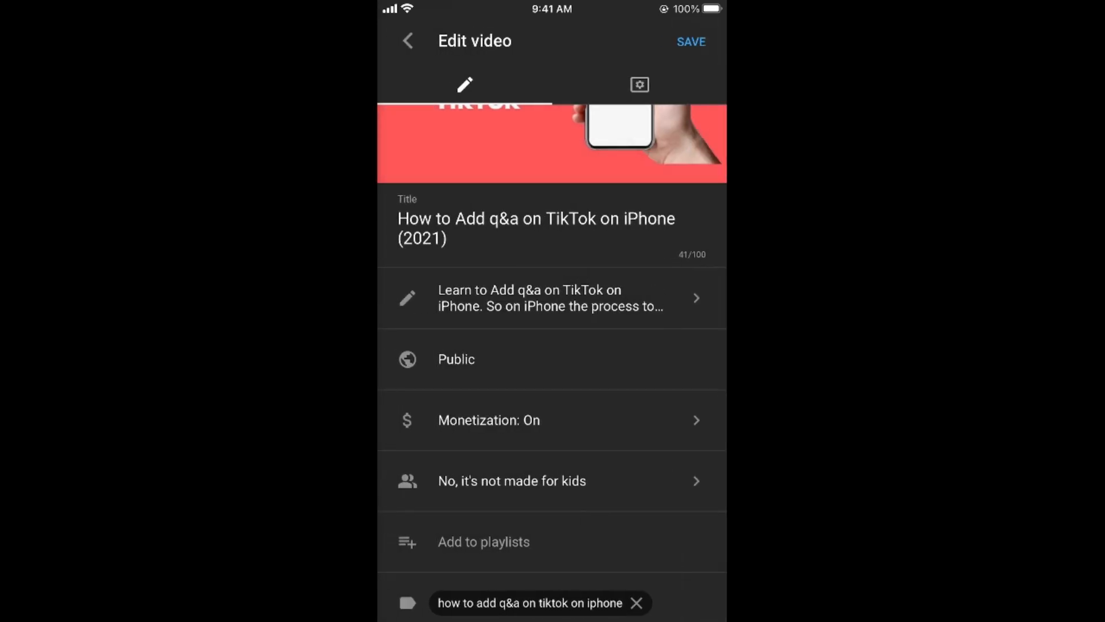
Save the edited video details so the blog link persists
left_click(691, 42)
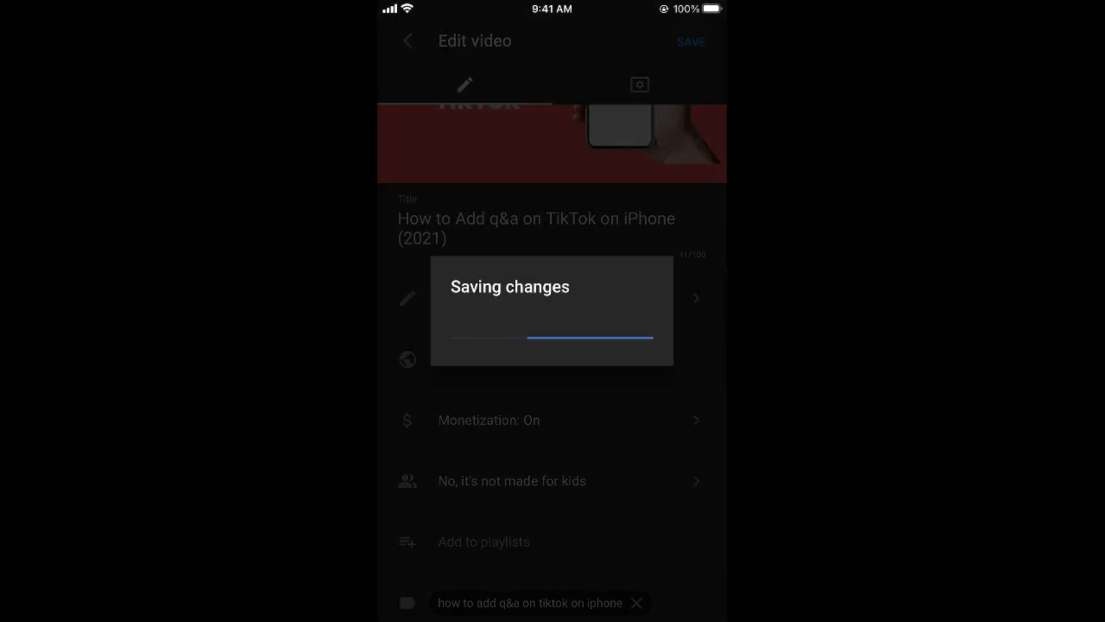